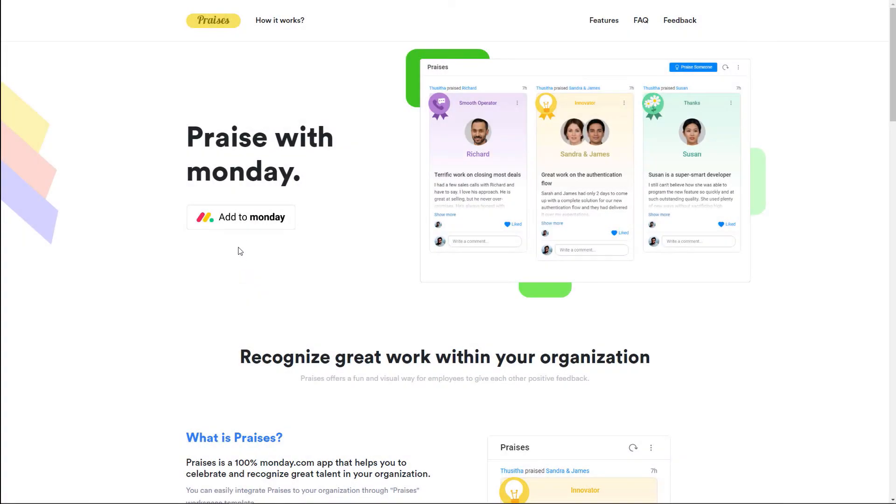
Add Praises to monday from the Praises site and approve the installation permissions.
{"action": "left_click", "coordinate": [242, 217]}
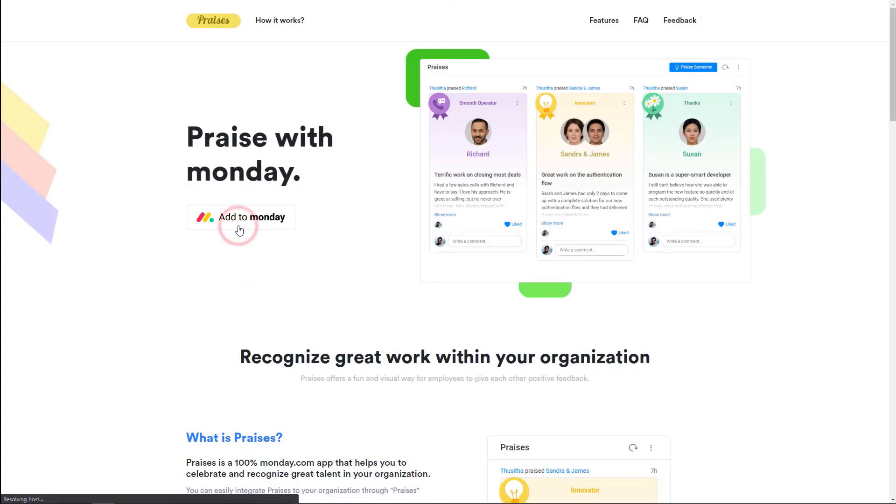
{"action": "left_click", "coordinate": [240, 217]}
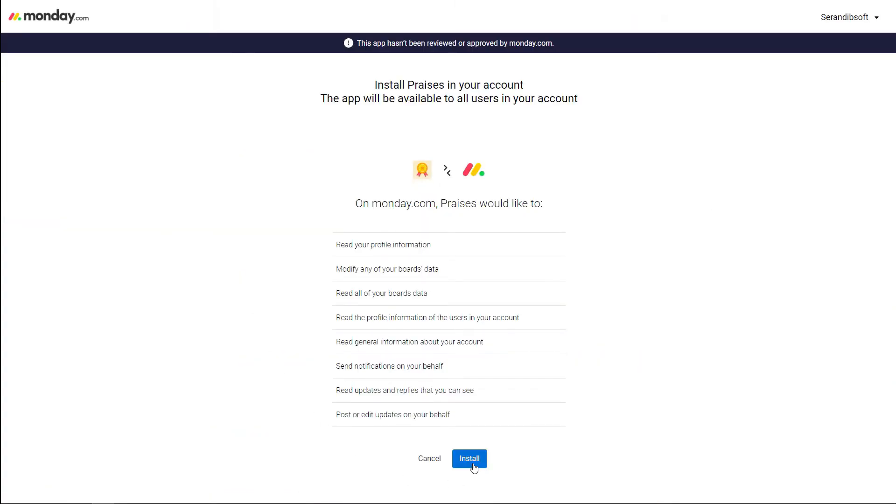
{"action": "left_click", "coordinate": [469, 458]}
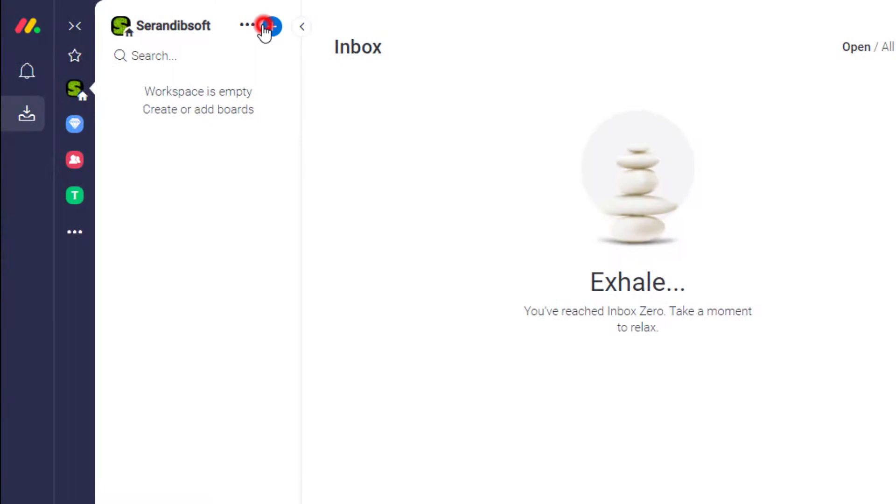
Add a new board by searching templates for 'praise' and using the Praises template.
{"action": "left_click", "coordinate": [272, 26]}
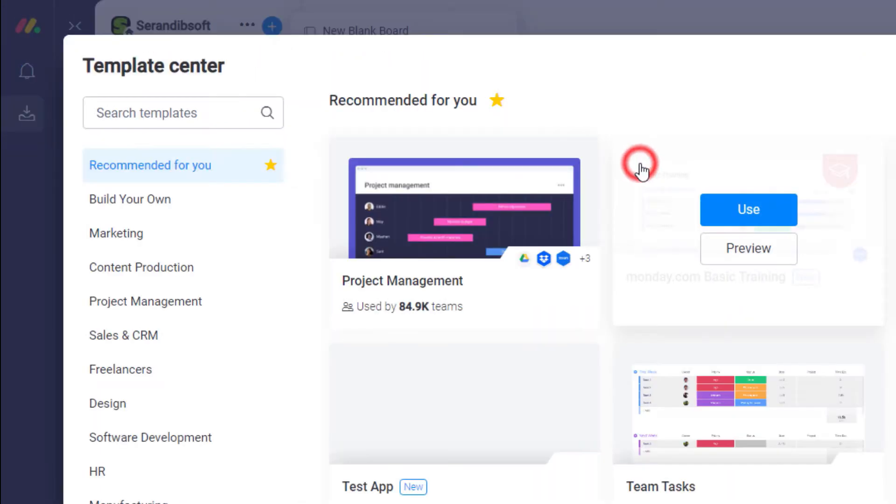
{"action": "type", "text": "praises"}
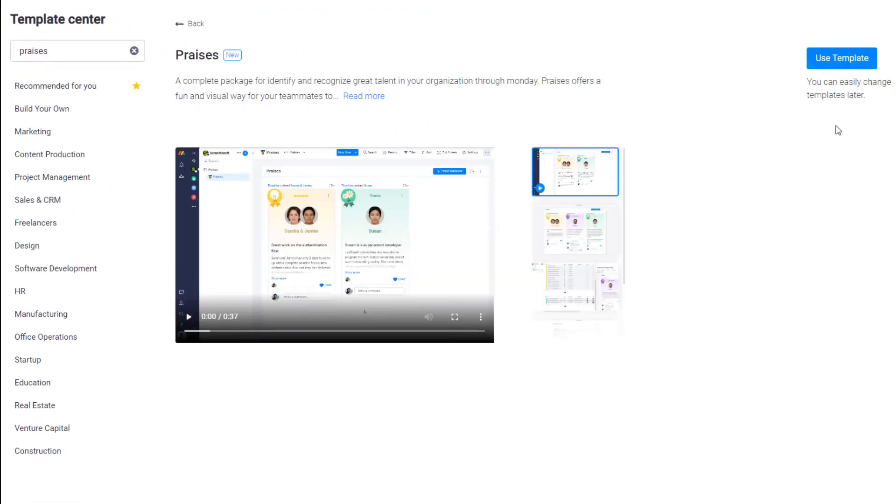
{"action": "left_click", "coordinate": [842, 58]}
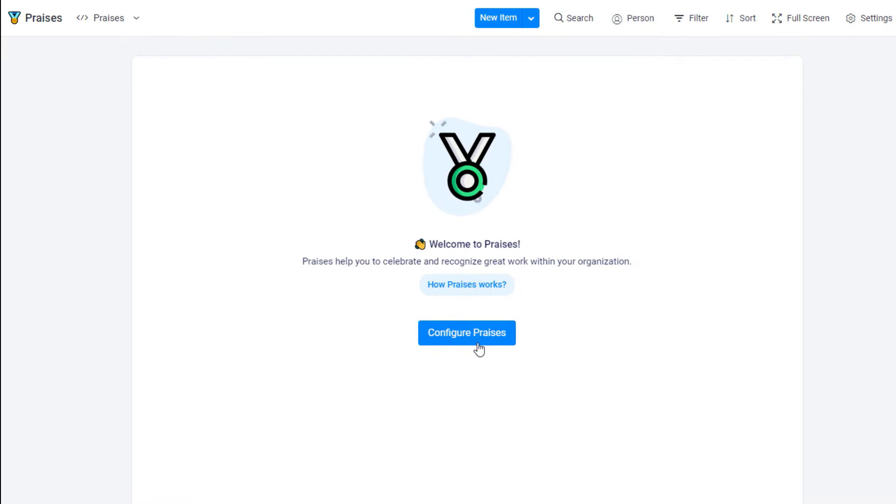
Open Configure Praises, review the team and existing badges, and begin a new badge.
{"action": "left_click", "coordinate": [466, 333]}
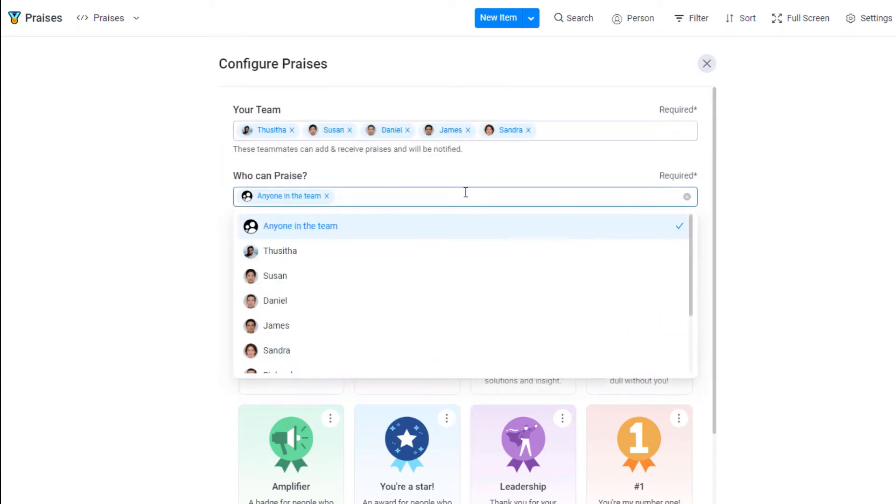
{"action": "mouse_move", "coordinate": [493, 187]}
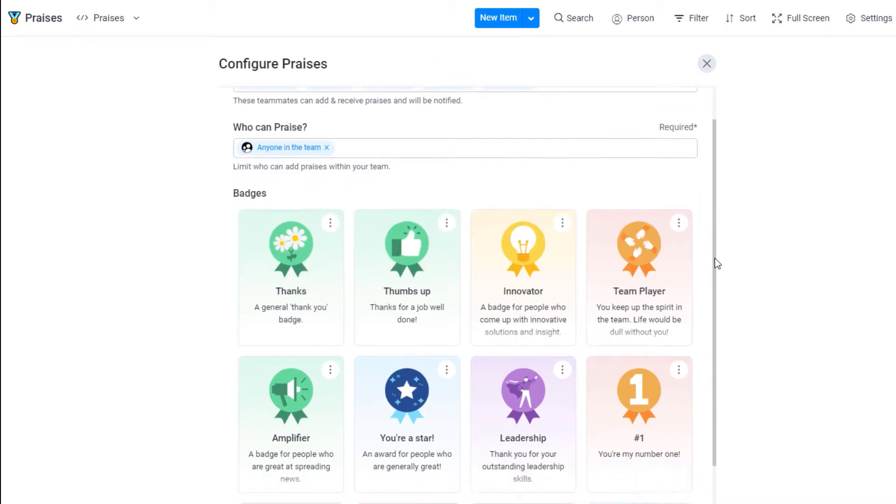
{"action": "scroll", "scroll_direction": "down", "scroll_amount": 3}
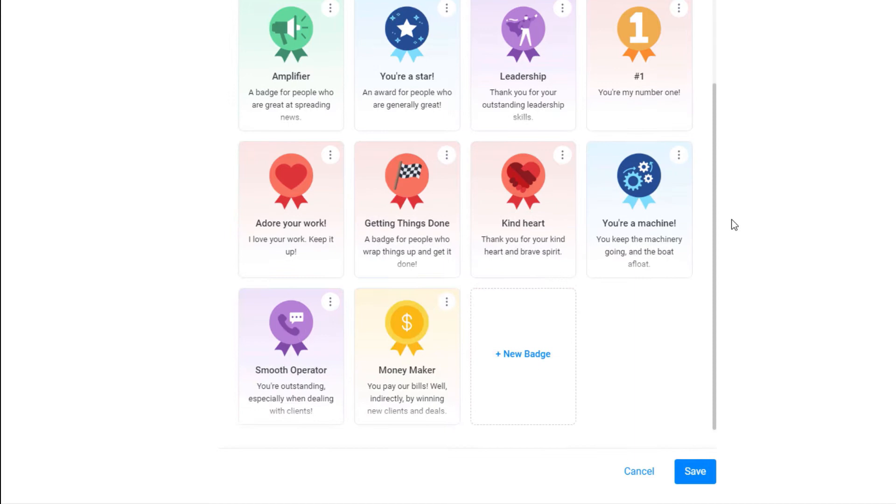
{"action": "left_click", "coordinate": [679, 155]}
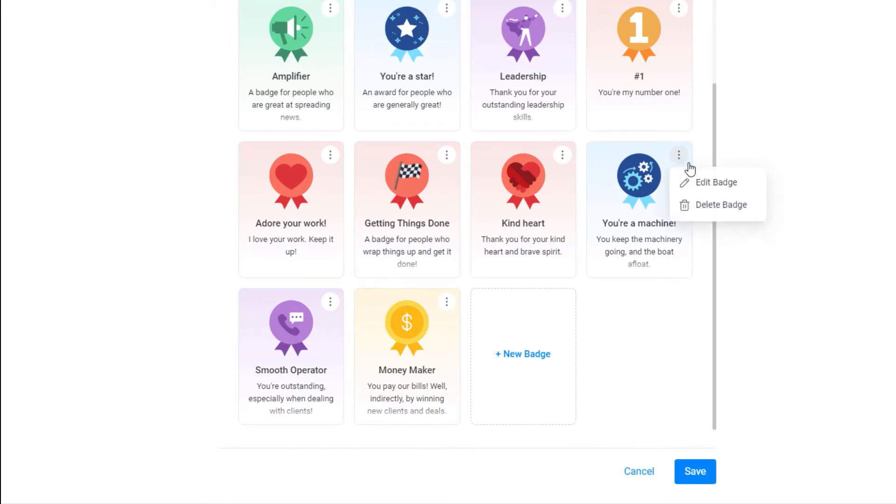
{"action": "left_click", "coordinate": [715, 182]}
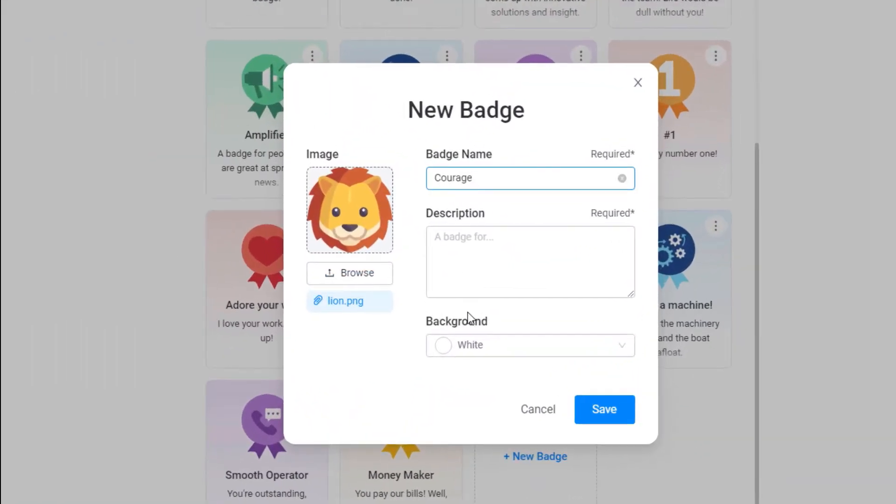
Save the Courage badge with its tight-deadline description, then save the Praises configuration.
{"action": "type", "text": "You're courageous, specially when dealing with tight deadlines."}
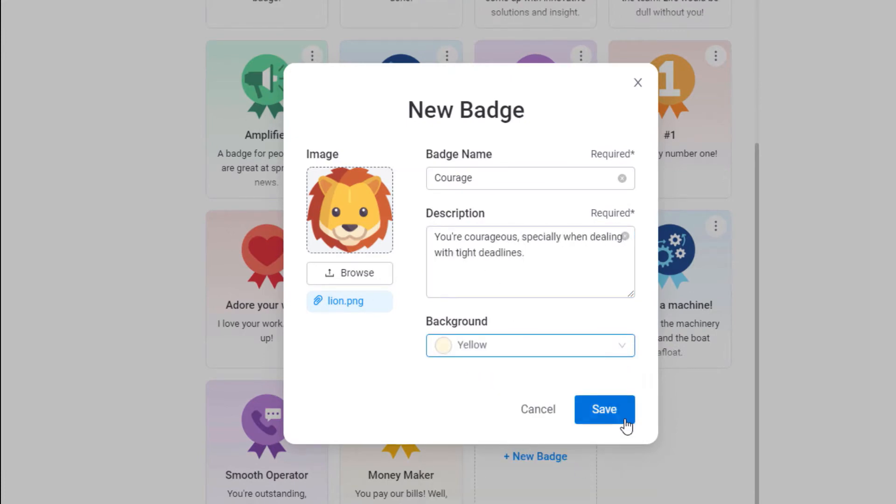
{"action": "left_click", "coordinate": [604, 409]}
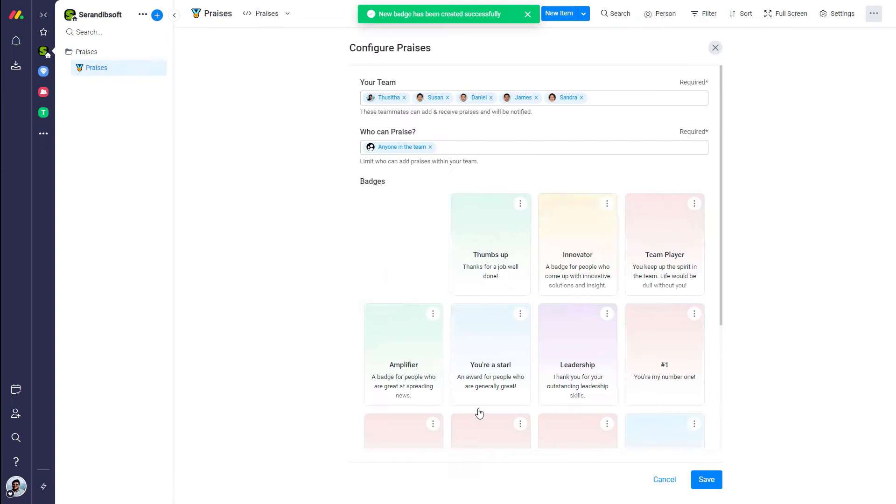
{"action": "scroll", "scroll_direction": "down", "scroll_amount": 3}
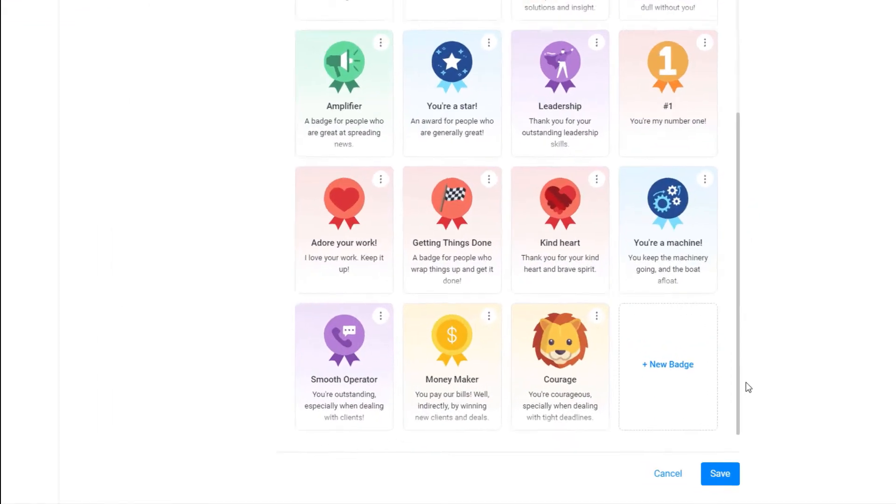
{"action": "left_click", "coordinate": [720, 473]}
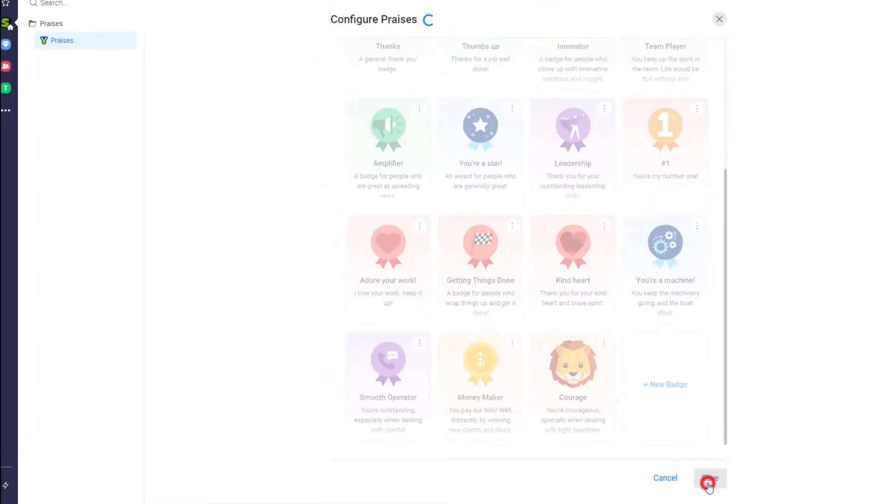
{"action": "left_click", "coordinate": [709, 478]}
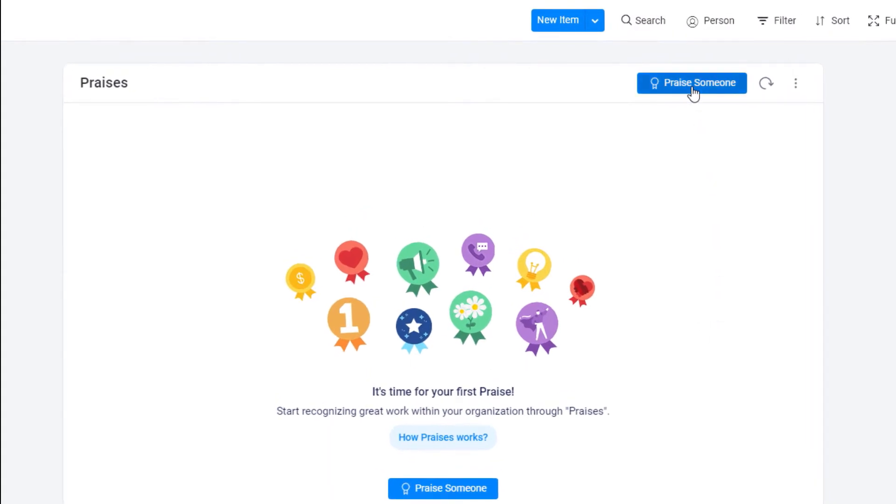
Post a praise to Susan titled 'Susan is a super-smart developer', thanking her hard work.
{"action": "left_click", "coordinate": [692, 83]}
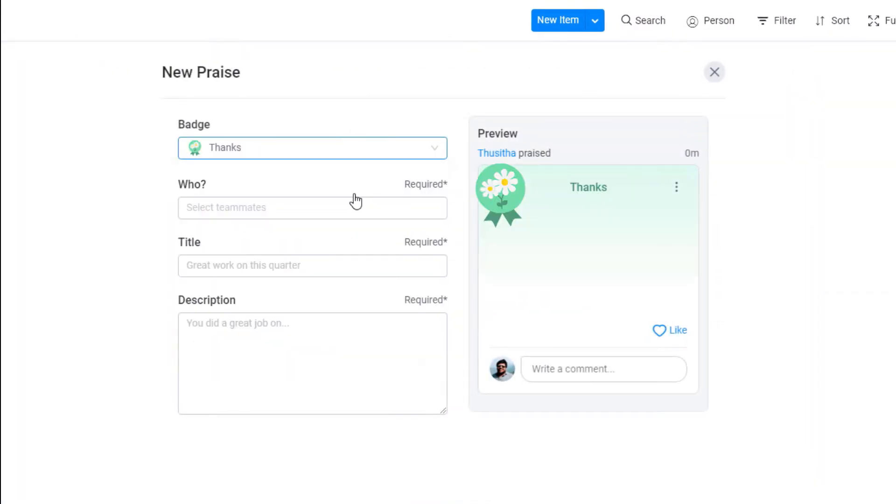
{"action": "left_click", "coordinate": [312, 207]}
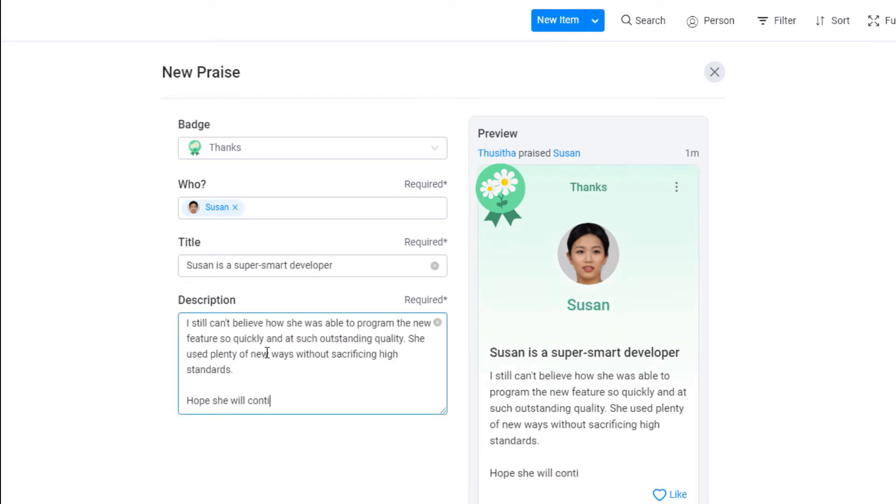
{"action": "type", "text": "nue to do this in future and this is to thank you for your hard work!!!"}
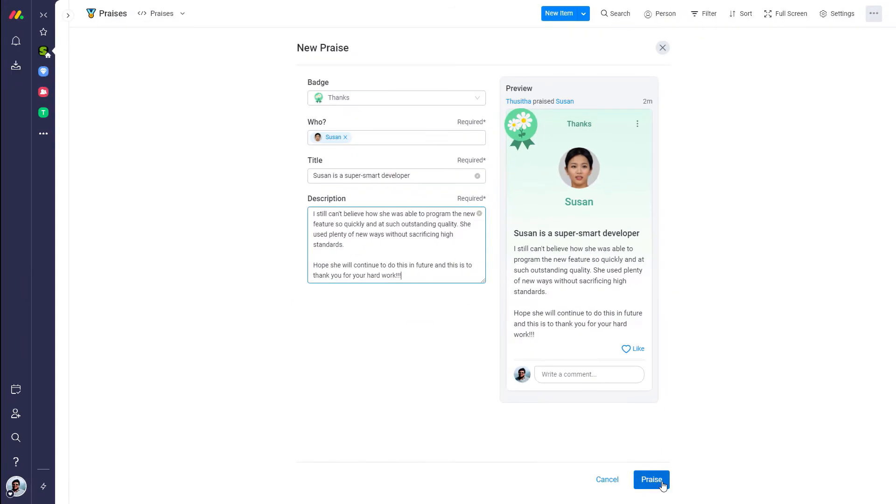
{"action": "left_click", "coordinate": [651, 479]}
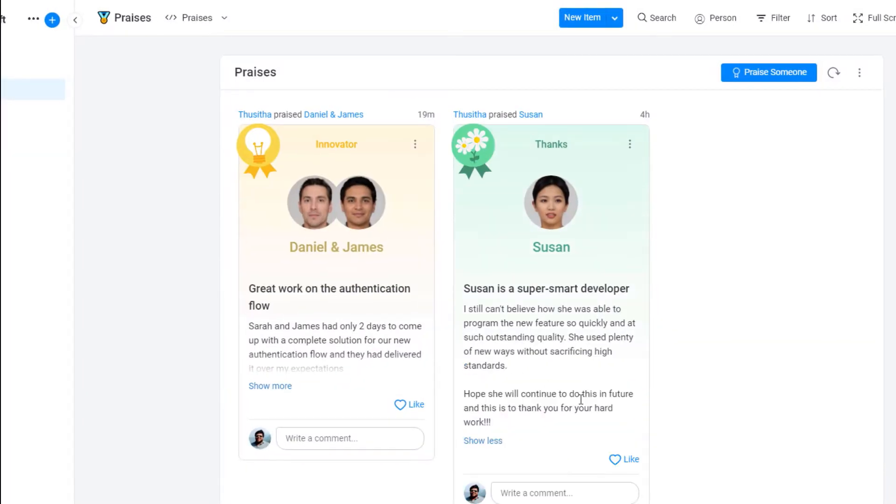
Comment 'Great work Susan!' with a fist-bump GIF found by searching 'great work'.
{"action": "left_click", "coordinate": [624, 459]}
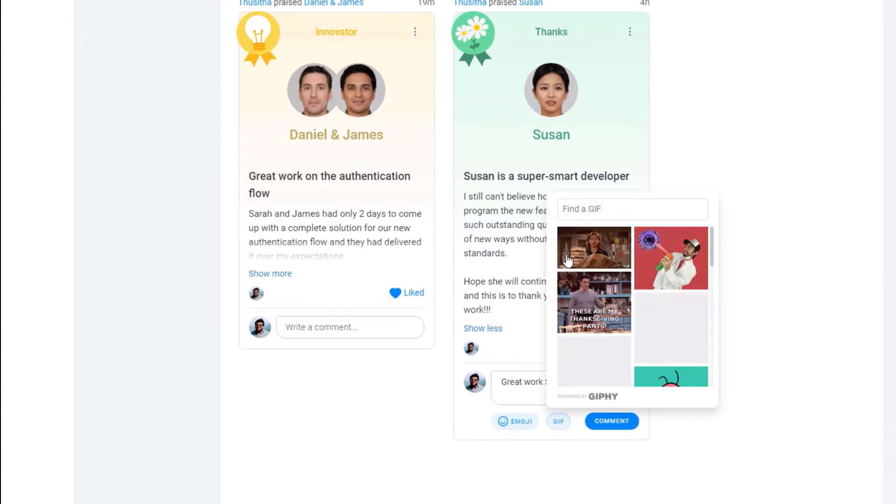
{"action": "type", "text": "great work"}
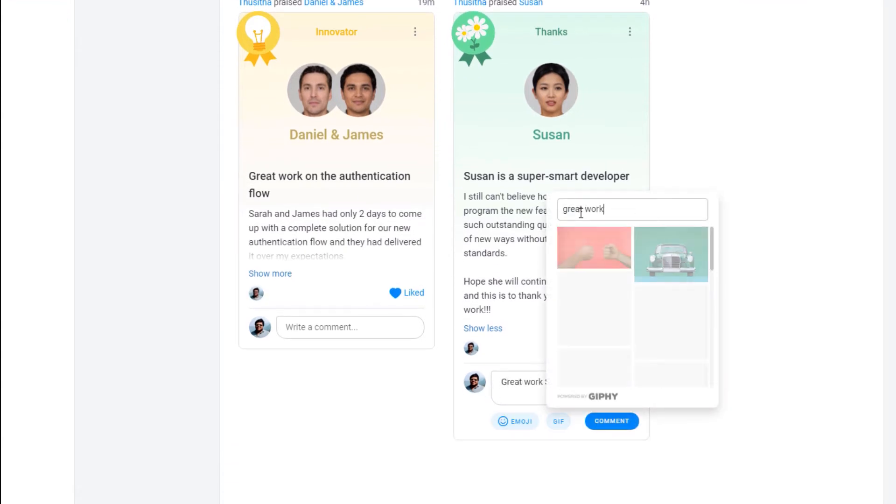
{"action": "left_click", "coordinate": [593, 248]}
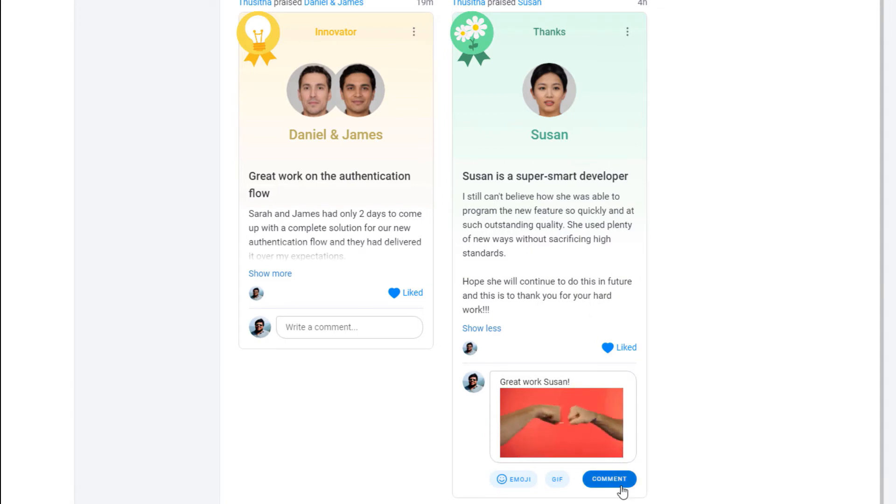
{"action": "left_click", "coordinate": [609, 479]}
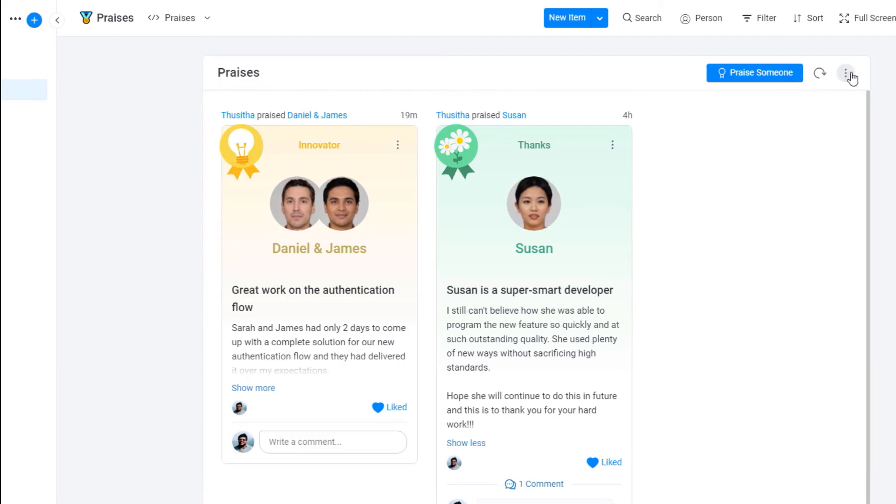
Save Susan and Daniel as Praises admins through Manage Admins.
{"action": "left_click", "coordinate": [848, 73]}
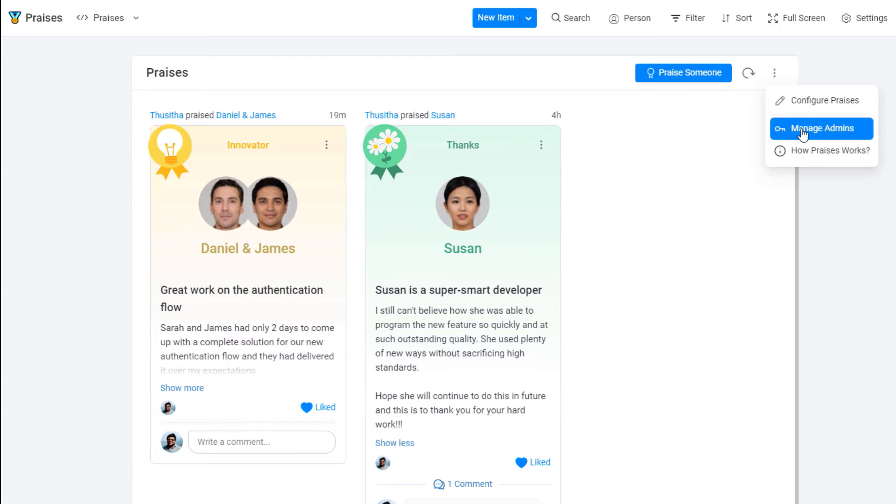
{"action": "left_click", "coordinate": [821, 128]}
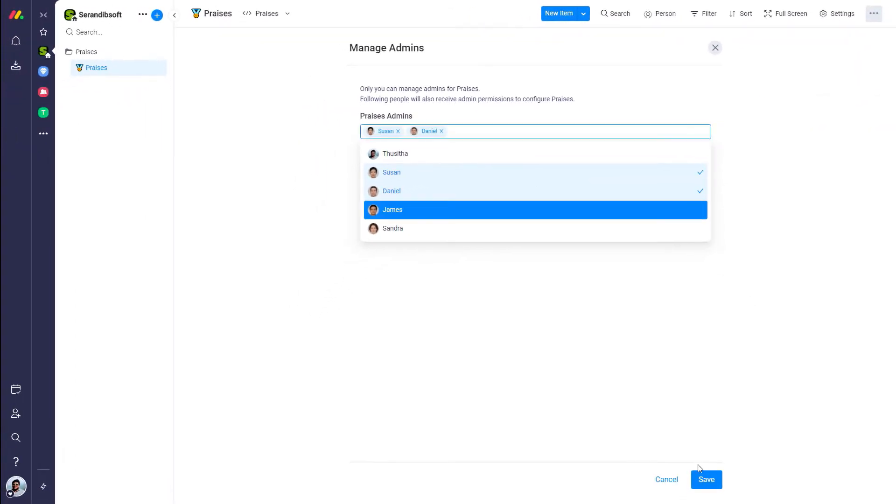
{"action": "left_click", "coordinate": [706, 479]}
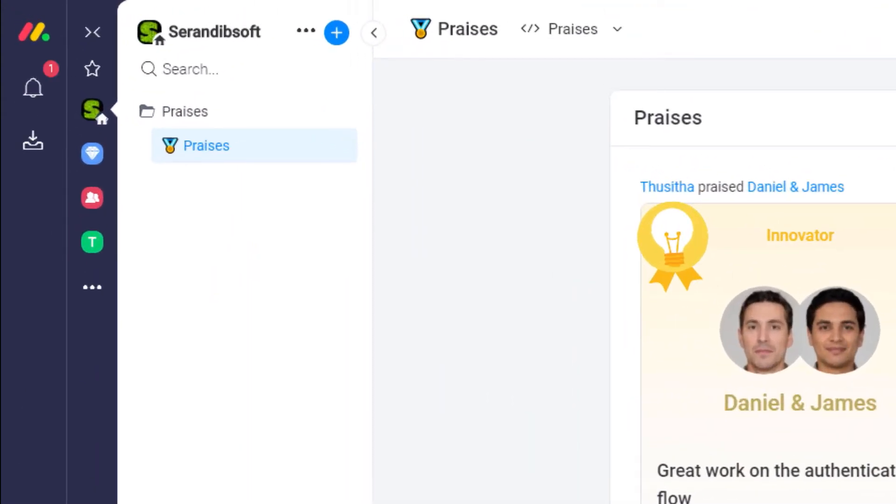
{"action": "mouse_move", "coordinate": [33, 87]}
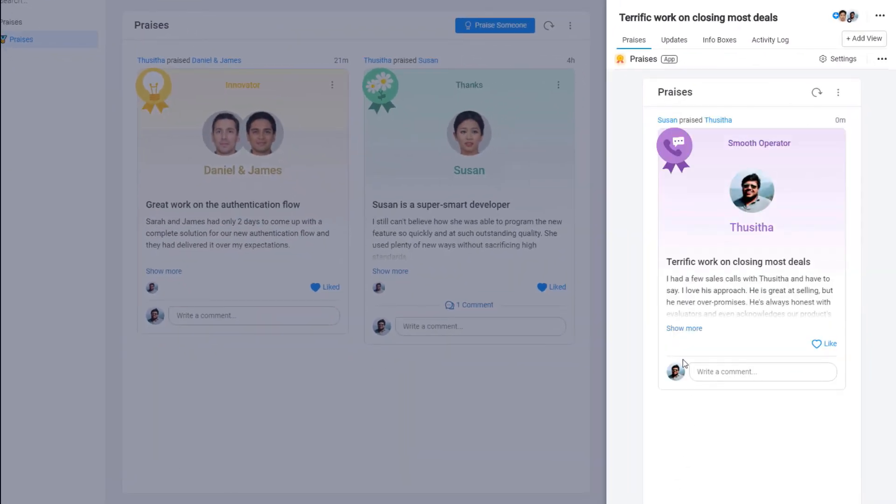
Expand the 'Terrific work on closing most deals' praise message, then close its item panel.
{"action": "left_click", "coordinate": [684, 328]}
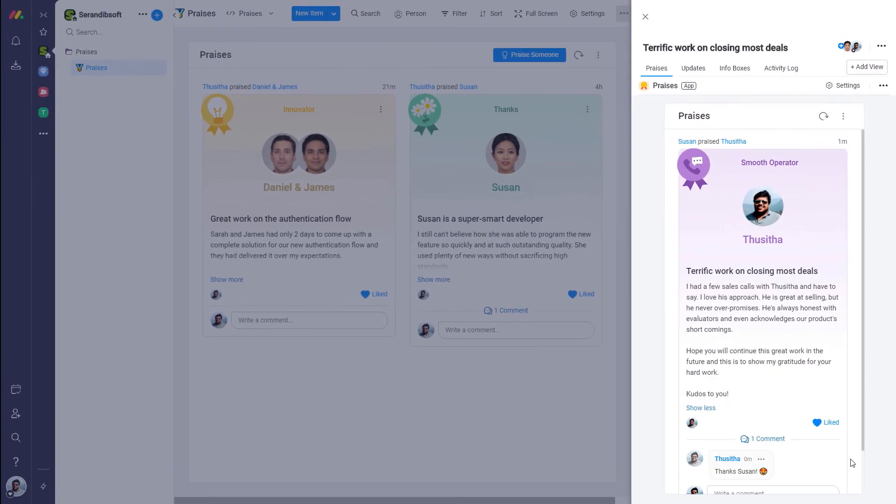
{"action": "left_click", "coordinate": [645, 17]}
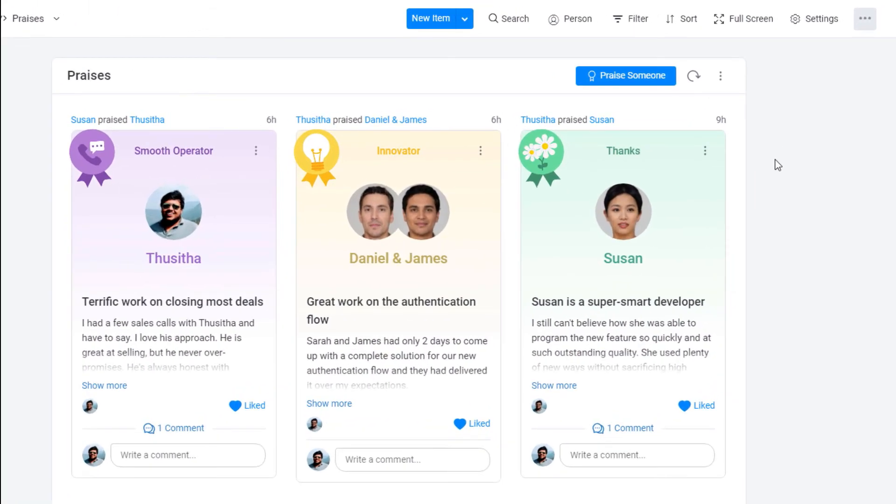
Filter praises to a single recipient, review the To filter, then clear it.
{"action": "left_click", "coordinate": [632, 18]}
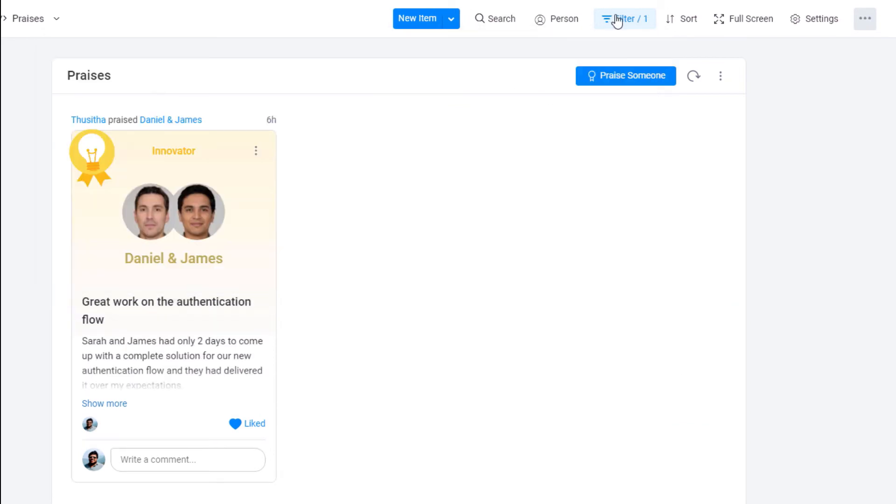
{"action": "left_click", "coordinate": [625, 18]}
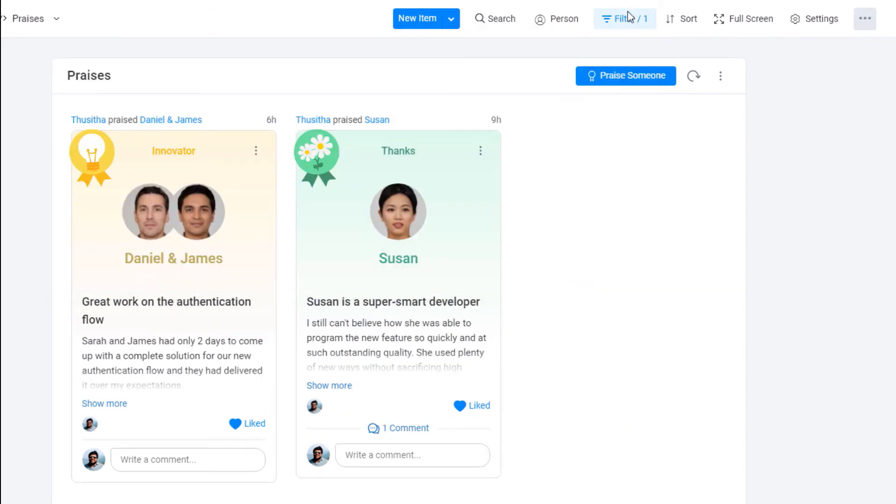
{"action": "left_click", "coordinate": [623, 18]}
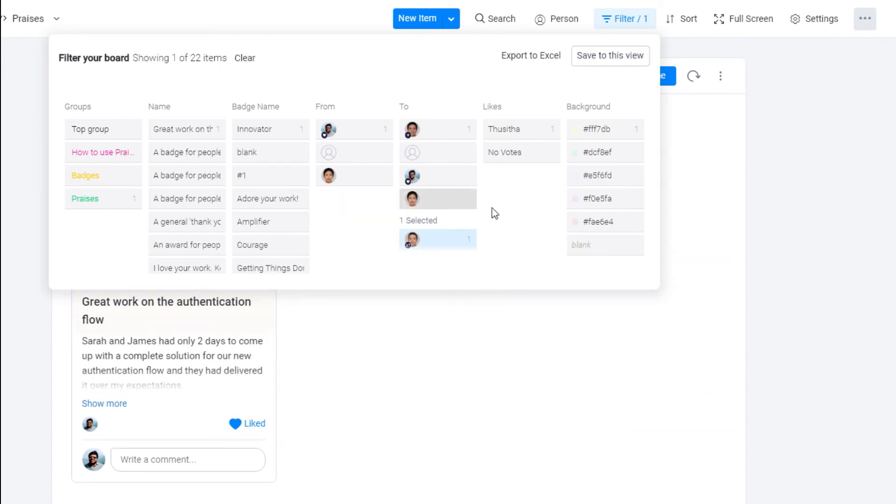
{"action": "left_click", "coordinate": [623, 18]}
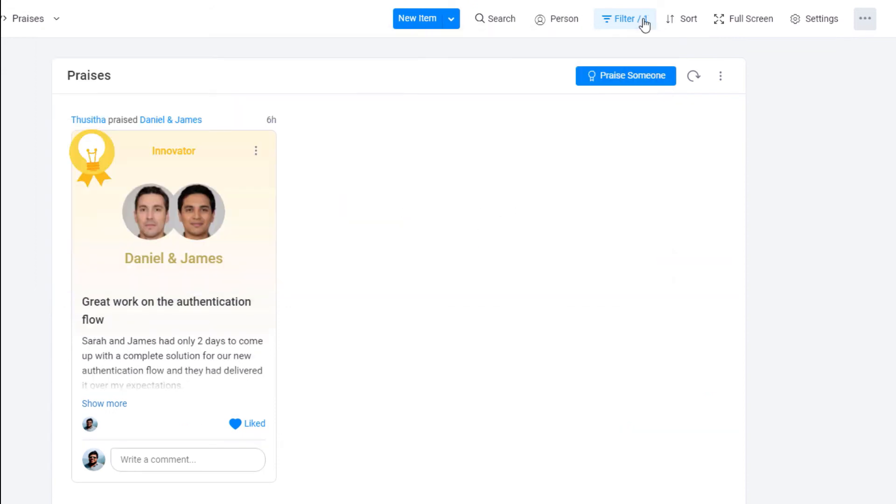
{"action": "left_click", "coordinate": [623, 18]}
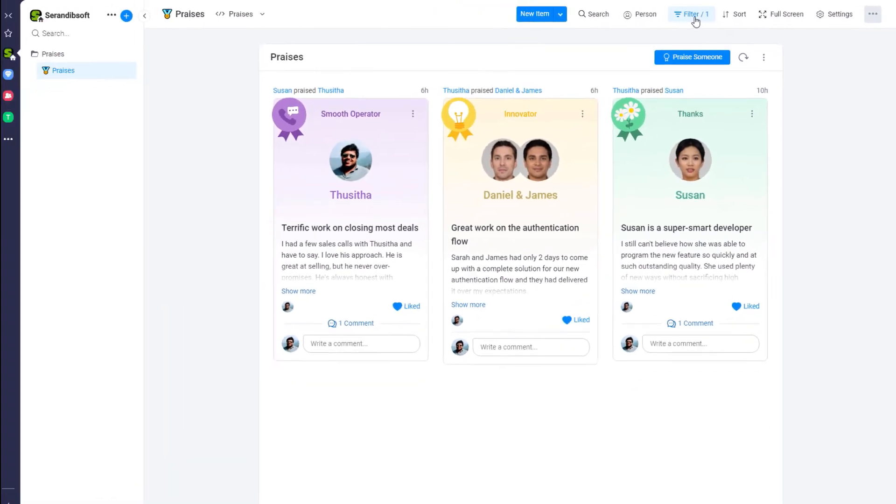
Switch to the Main Table view and scroll down to the Badges and Praises groups.
{"action": "left_click", "coordinate": [262, 14]}
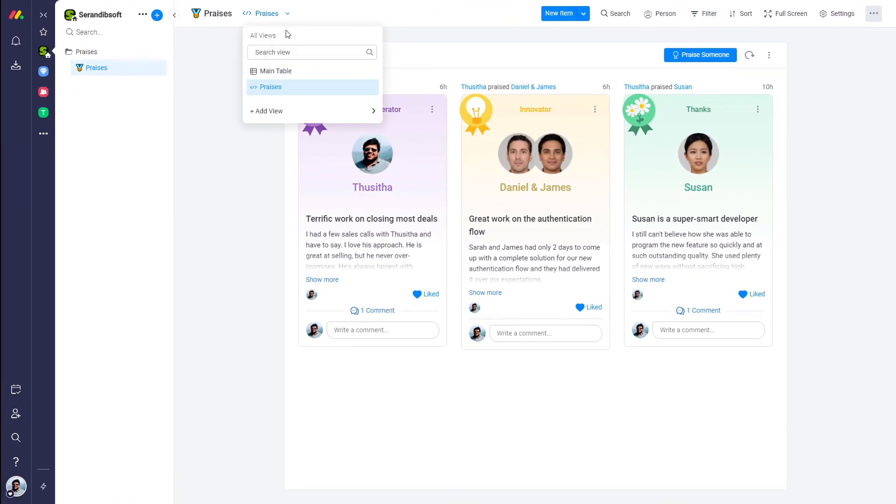
{"action": "left_click", "coordinate": [275, 71]}
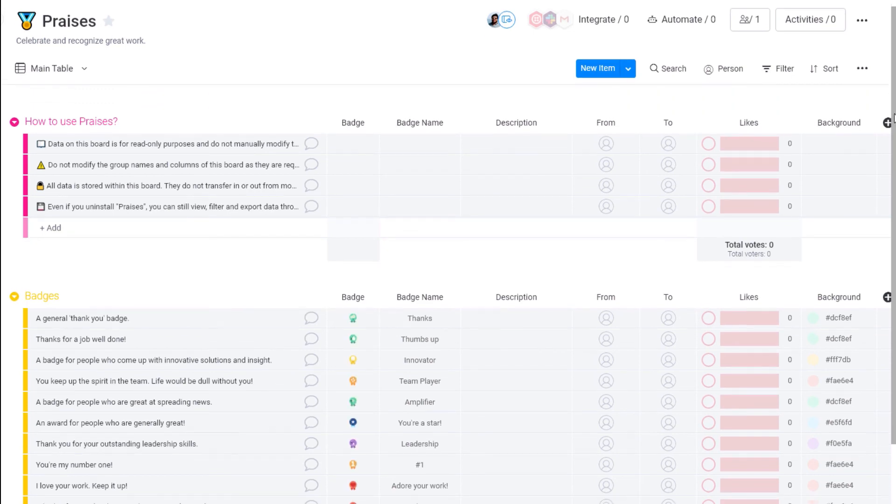
{"action": "scroll", "scroll_direction": "down", "scroll_amount": 3}
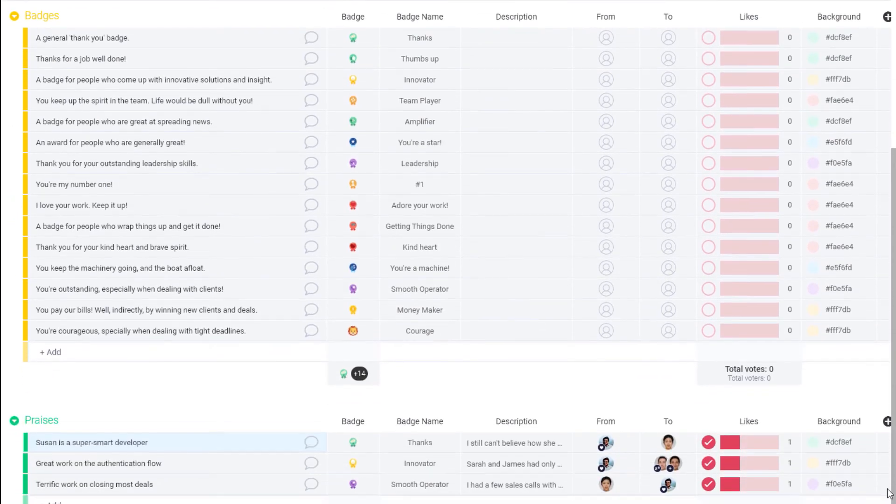
{"action": "scroll", "scroll_direction": "down", "scroll_amount": 3}
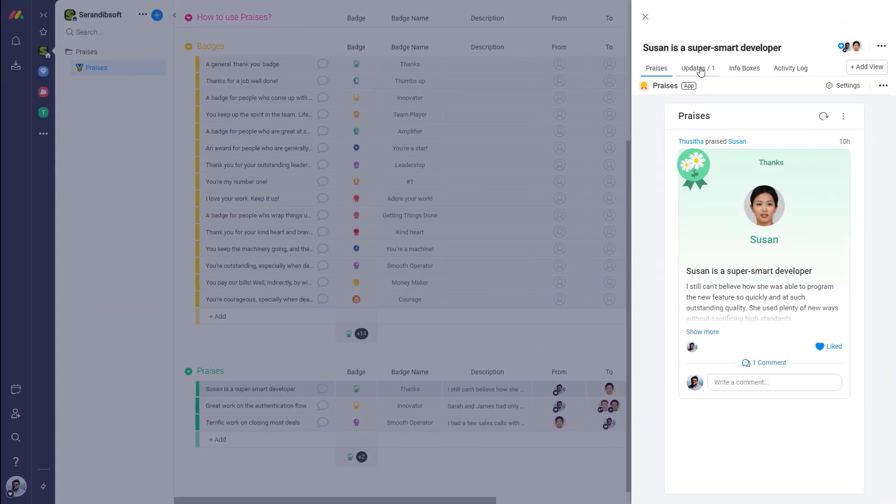
View Thusitha's 'Great work Susan!' GIF update on Susan's praise item, then return to Praises.
{"action": "left_click", "coordinate": [697, 69]}
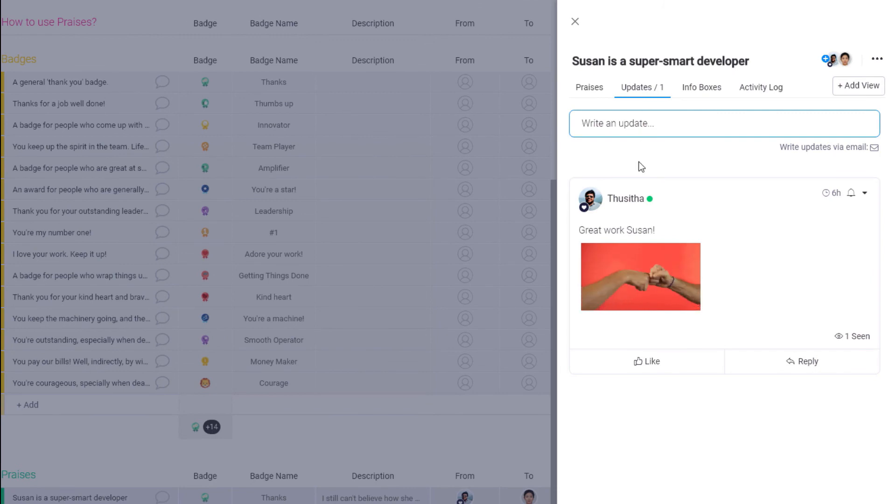
{"action": "left_click", "coordinate": [588, 87]}
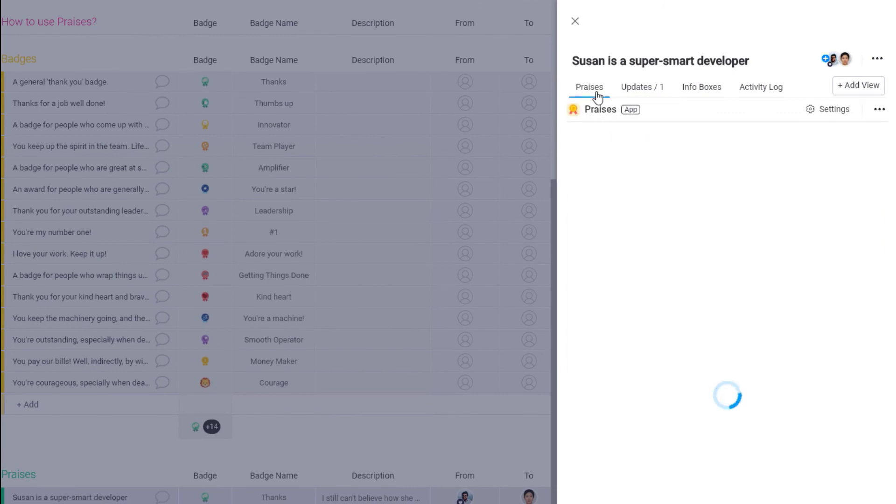